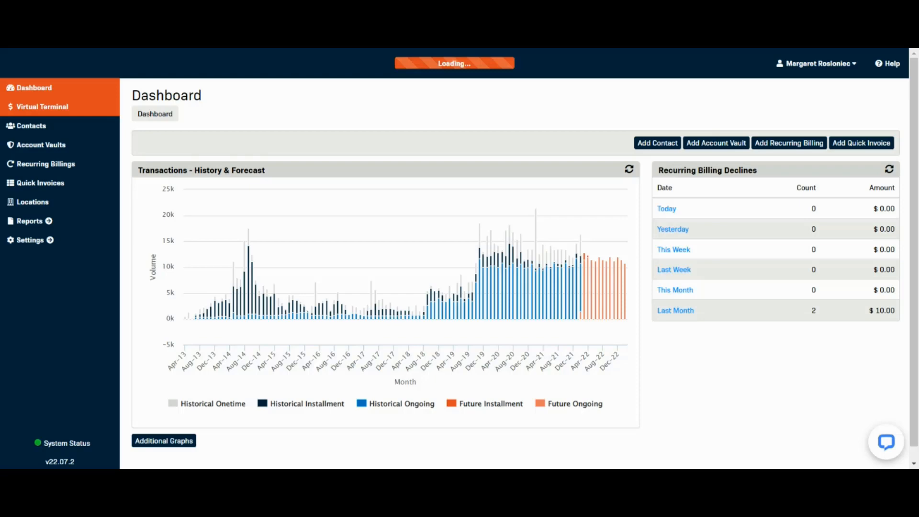
Open the Virtual Terminal sale form with Demo-Retail - CC as deposit account
{"action": "left_click", "coordinate": [42, 106]}
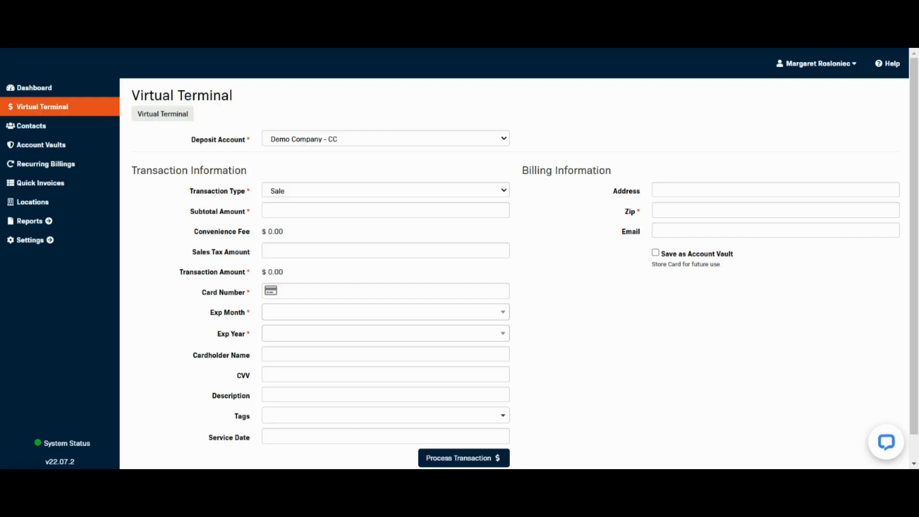
{"action": "mouse_move", "coordinate": [348, 114]}
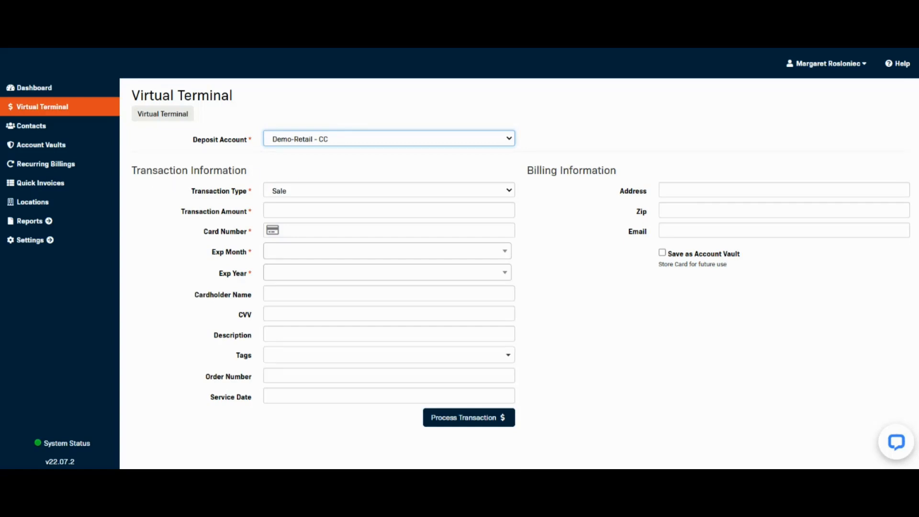
{"action": "type", "text": "500"}
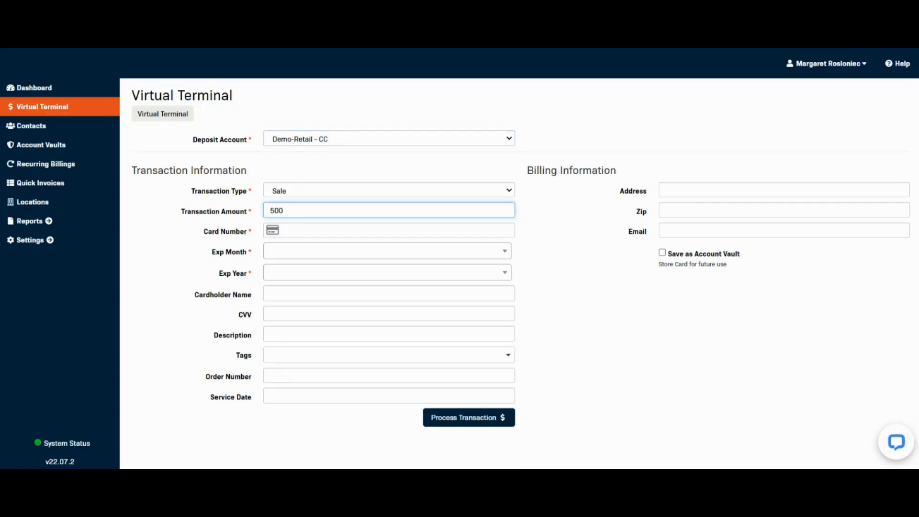
{"action": "type", "text": "5454545454545454"}
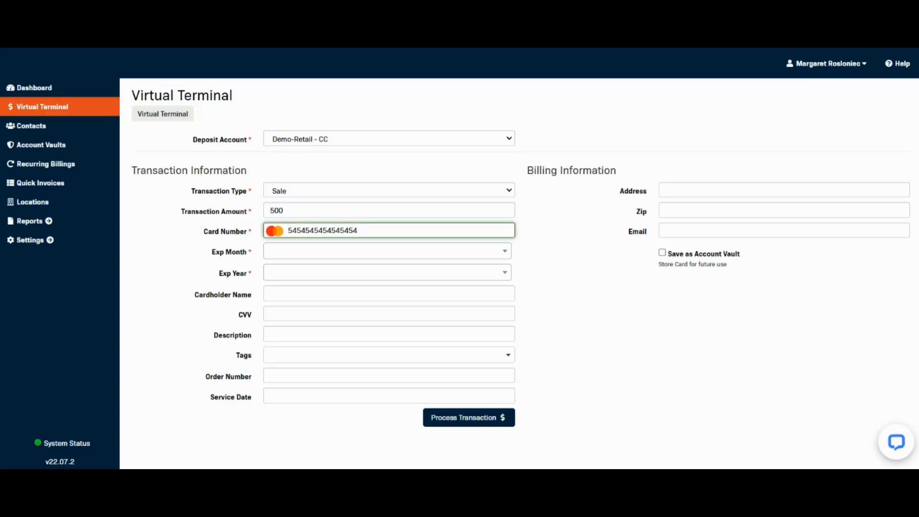
{"action": "left_click", "coordinate": [387, 251]}
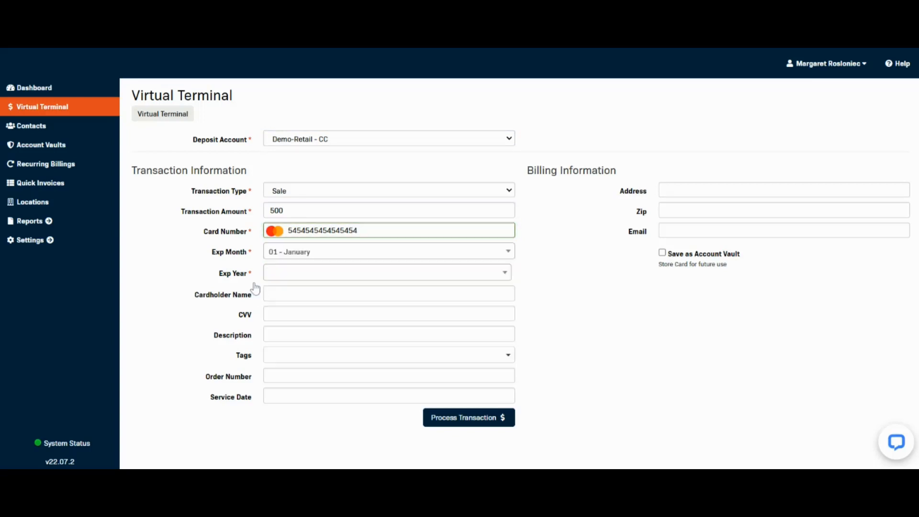
{"action": "left_click", "coordinate": [386, 272]}
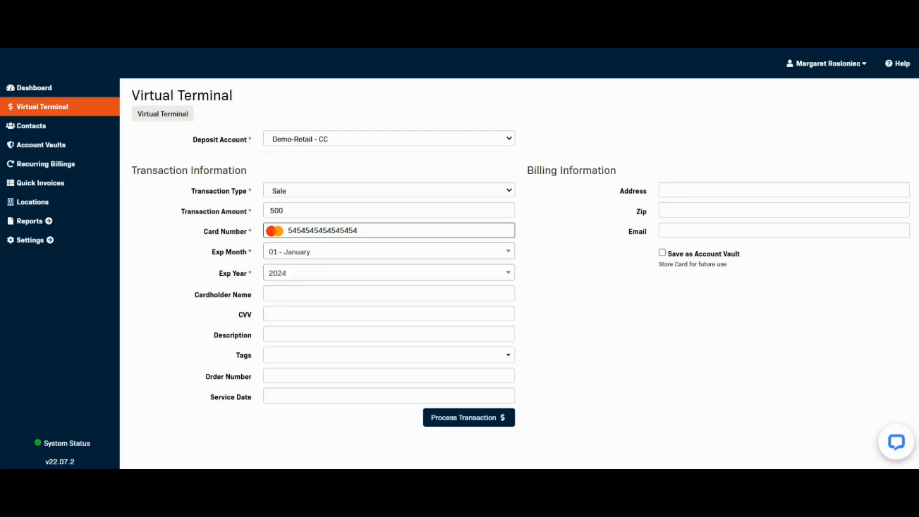
{"action": "mouse_move", "coordinate": [287, 290]}
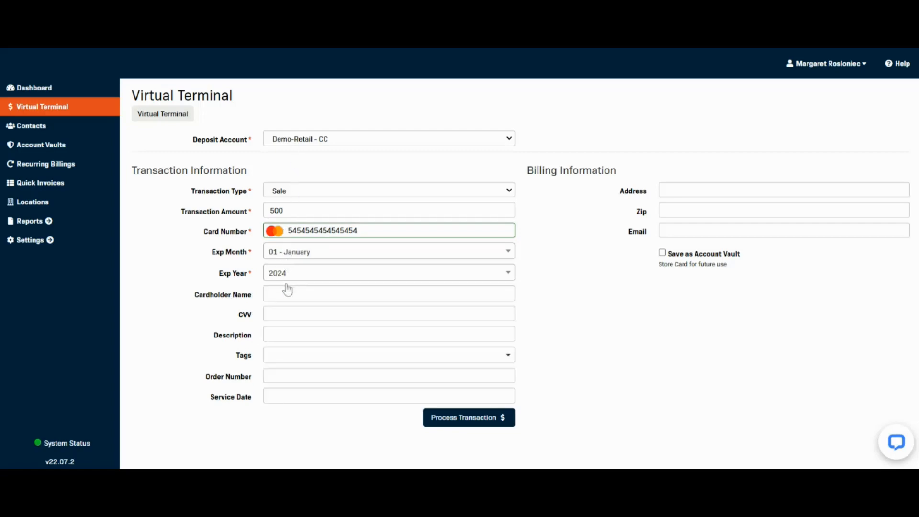
{"action": "mouse_move", "coordinate": [230, 425]}
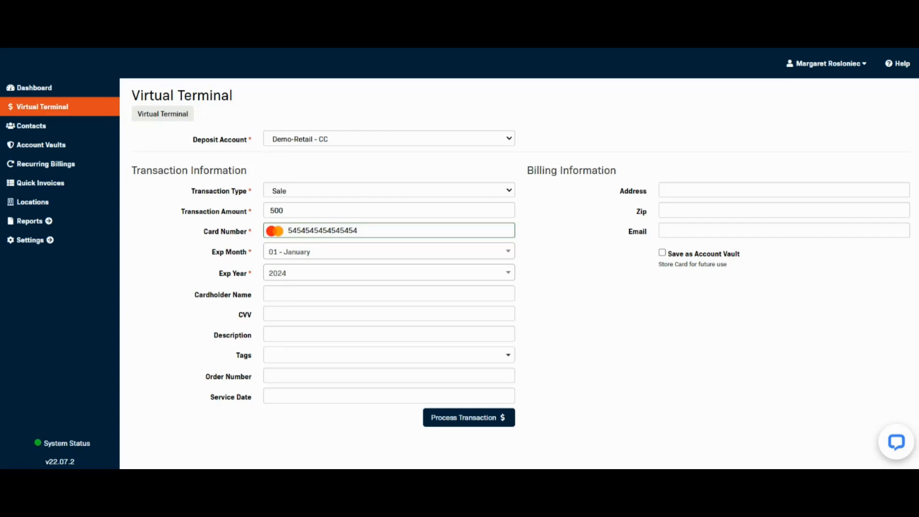
{"action": "mouse_move", "coordinate": [271, 380]}
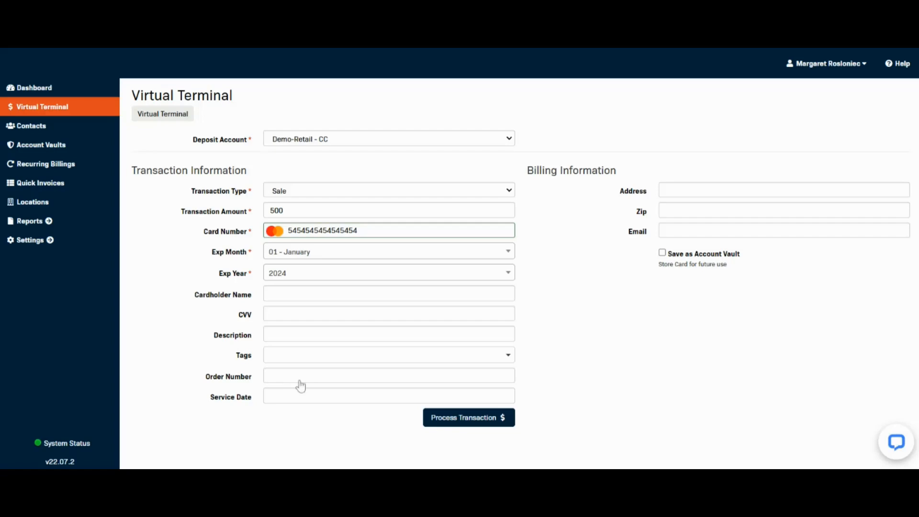
Add the Insurance EOB Payment tag to the sale and submit it
{"action": "left_click", "coordinate": [389, 354]}
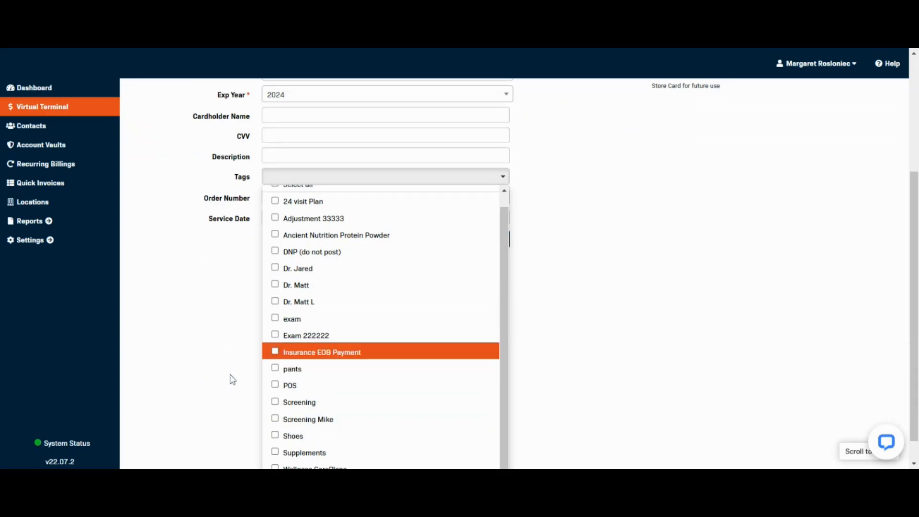
{"action": "left_click", "coordinate": [275, 351]}
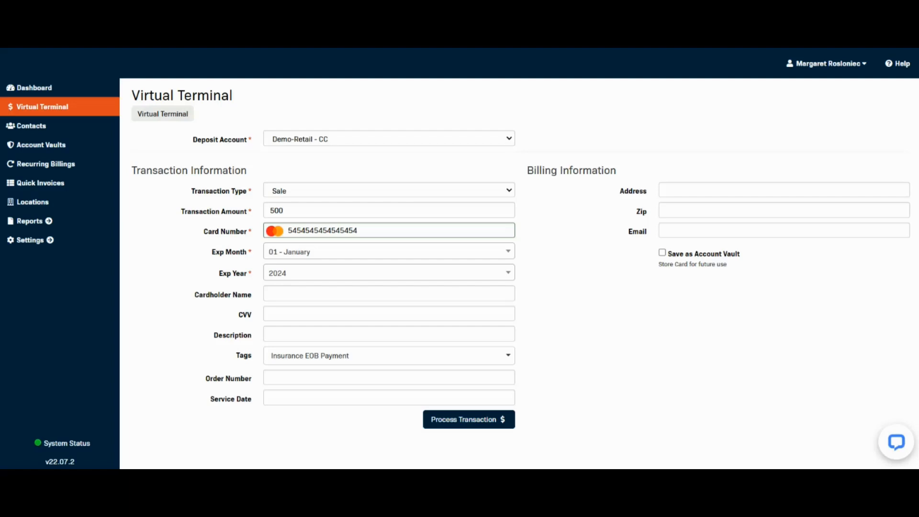
{"action": "mouse_move", "coordinate": [238, 391]}
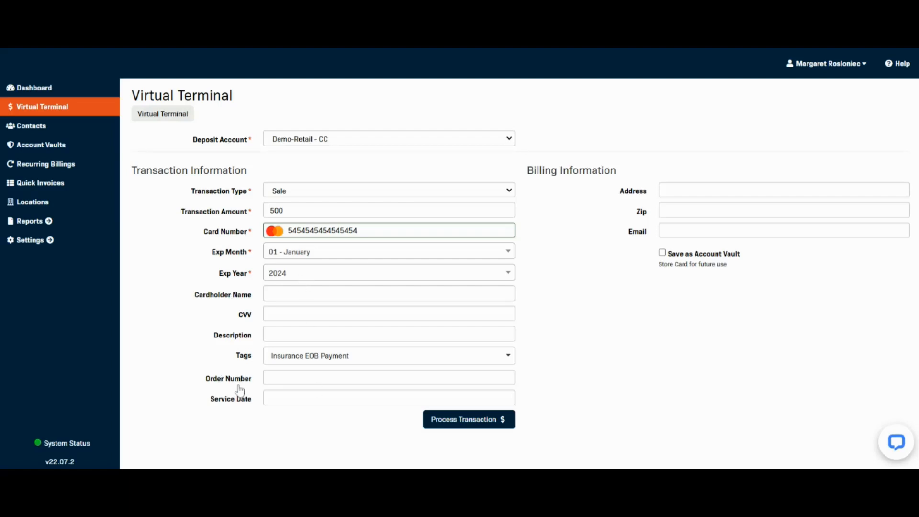
{"action": "mouse_move", "coordinate": [240, 390]}
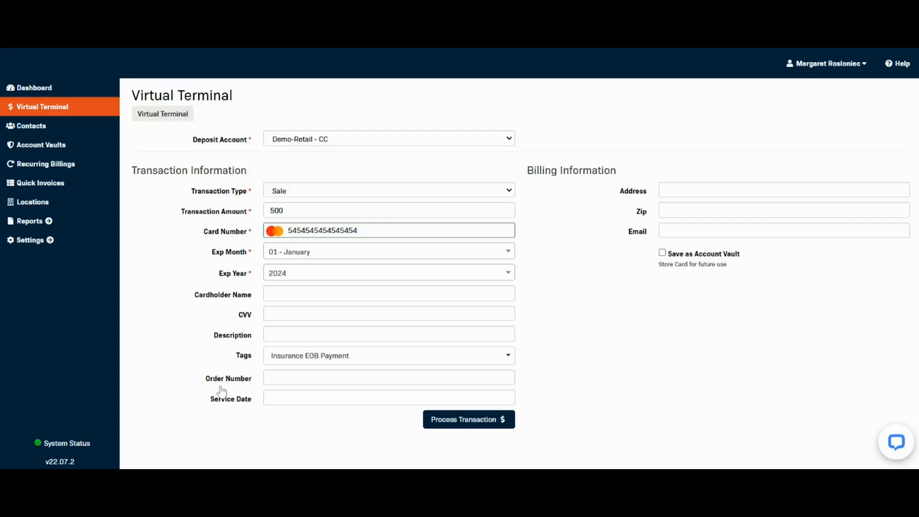
{"action": "mouse_move", "coordinate": [508, 386]}
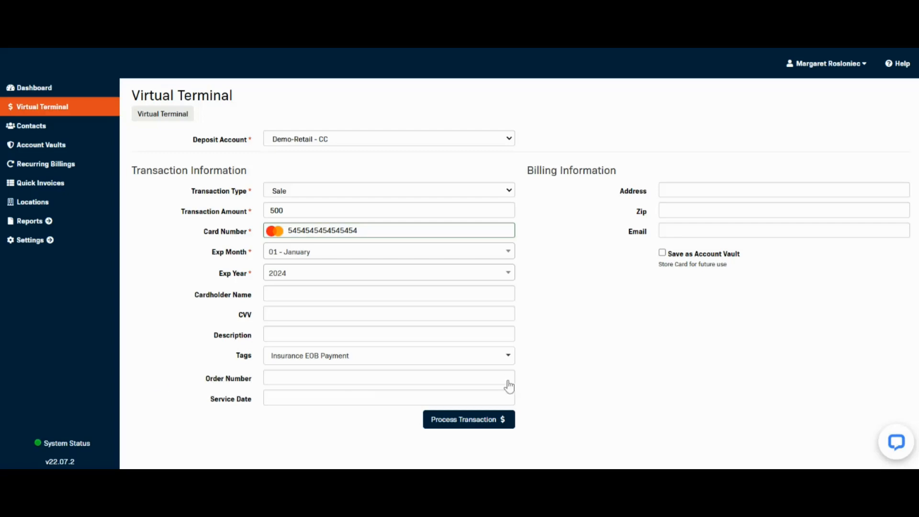
{"action": "mouse_move", "coordinate": [598, 375]}
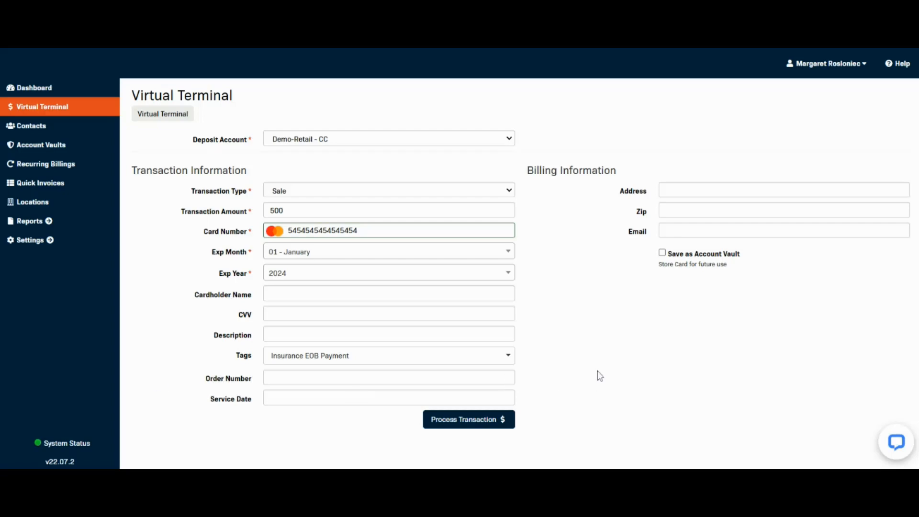
{"action": "left_click", "coordinate": [468, 419]}
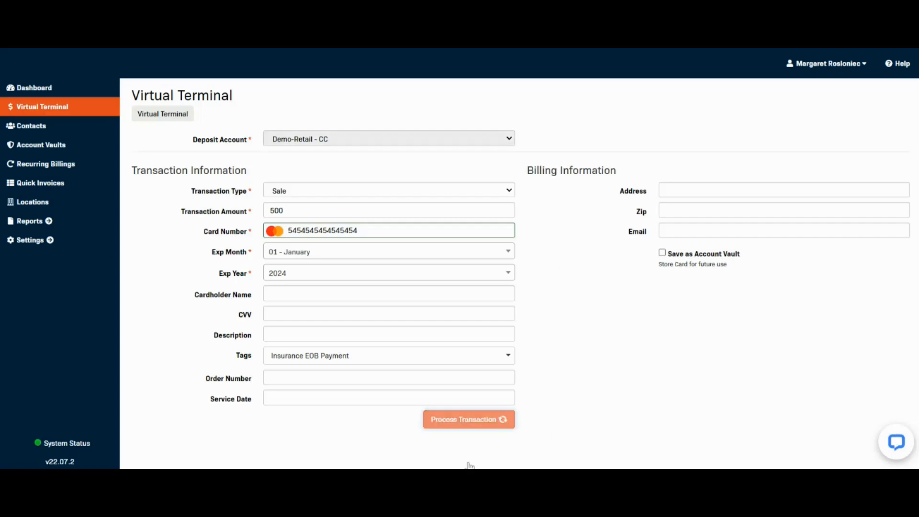
Process the $500 sale and review the approved Transaction Detail receipt
{"action": "left_click", "coordinate": [468, 420]}
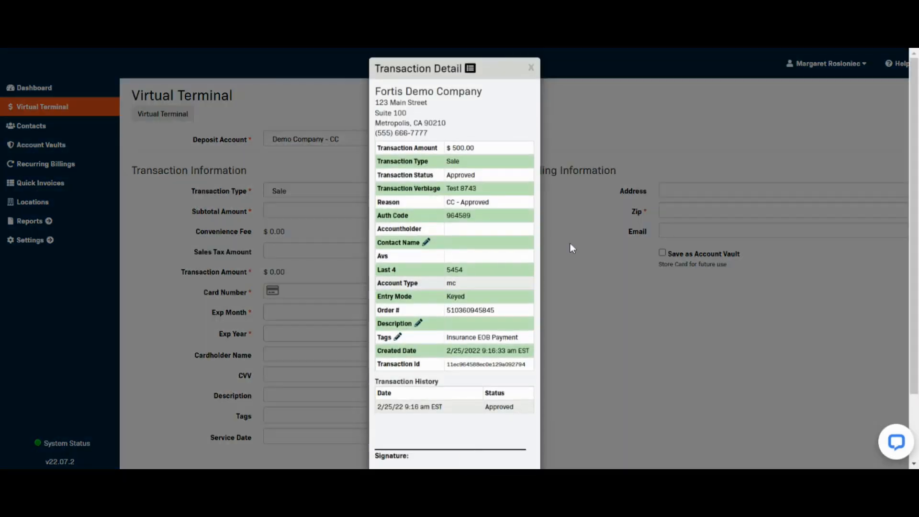
{"action": "scroll", "scroll_direction": "down", "scroll_amount": 3}
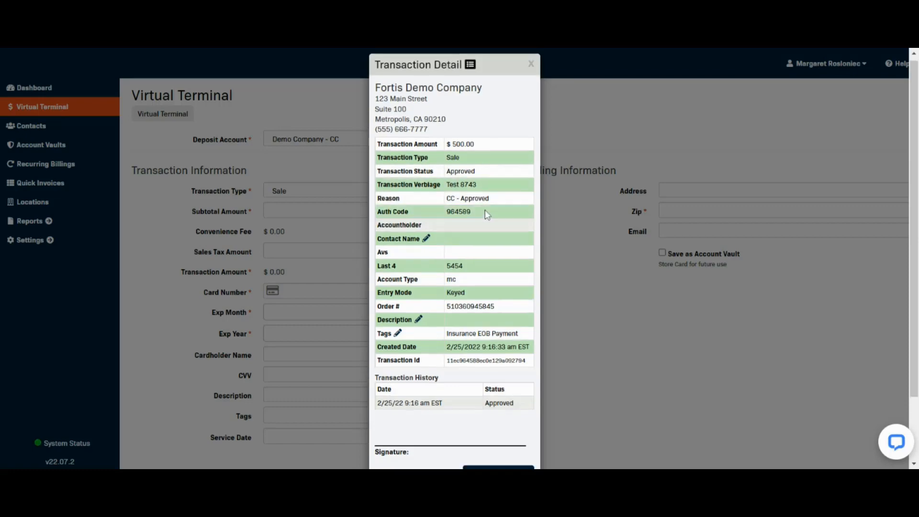
{"action": "scroll", "scroll_direction": "down", "scroll_amount": 3}
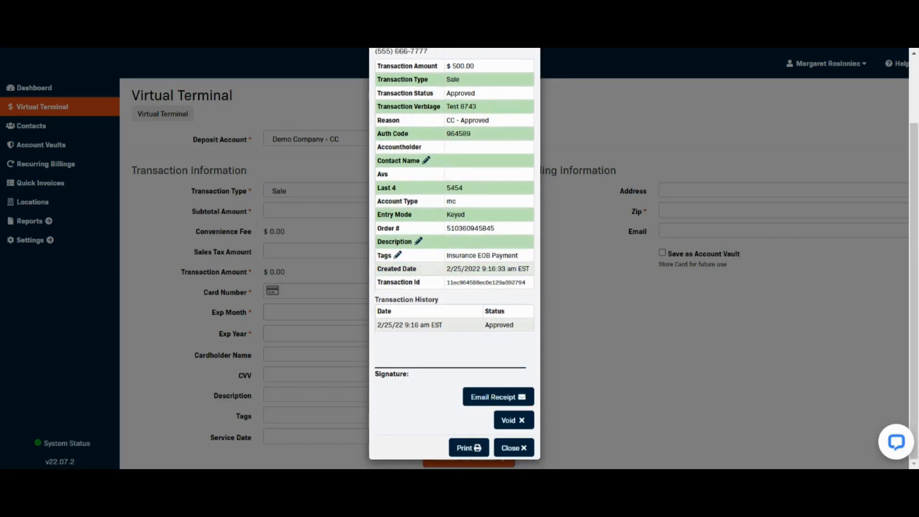
{"action": "scroll", "scroll_direction": "up", "scroll_amount": 3}
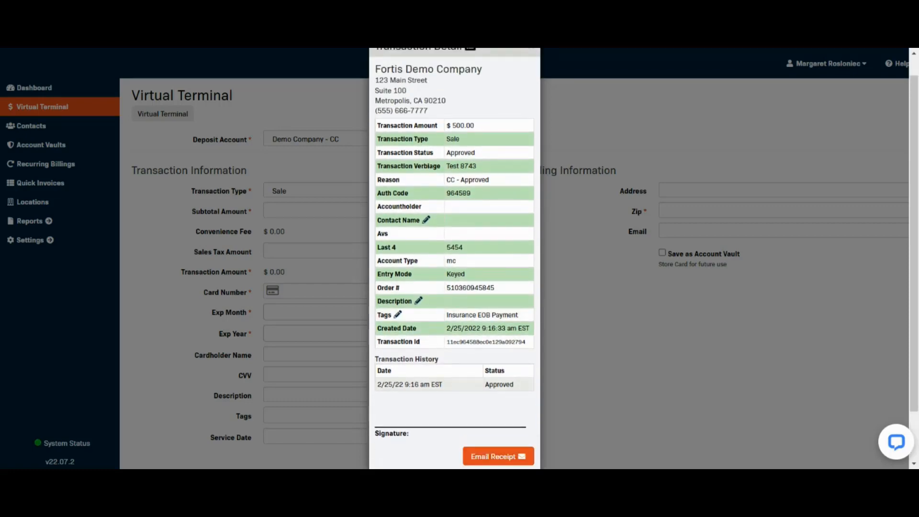